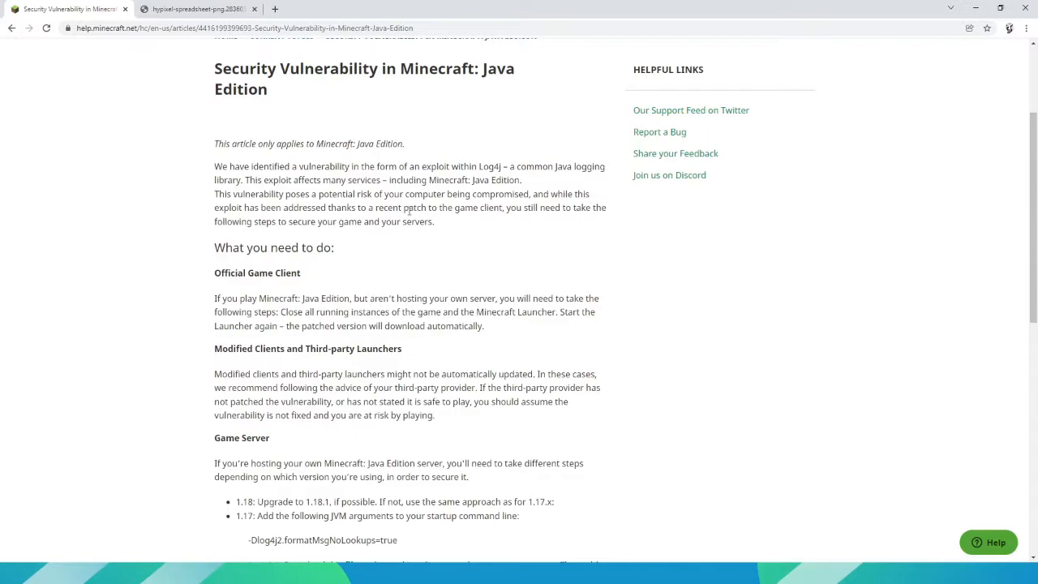
{"action": "mouse_move", "coordinate": [467, 194]}
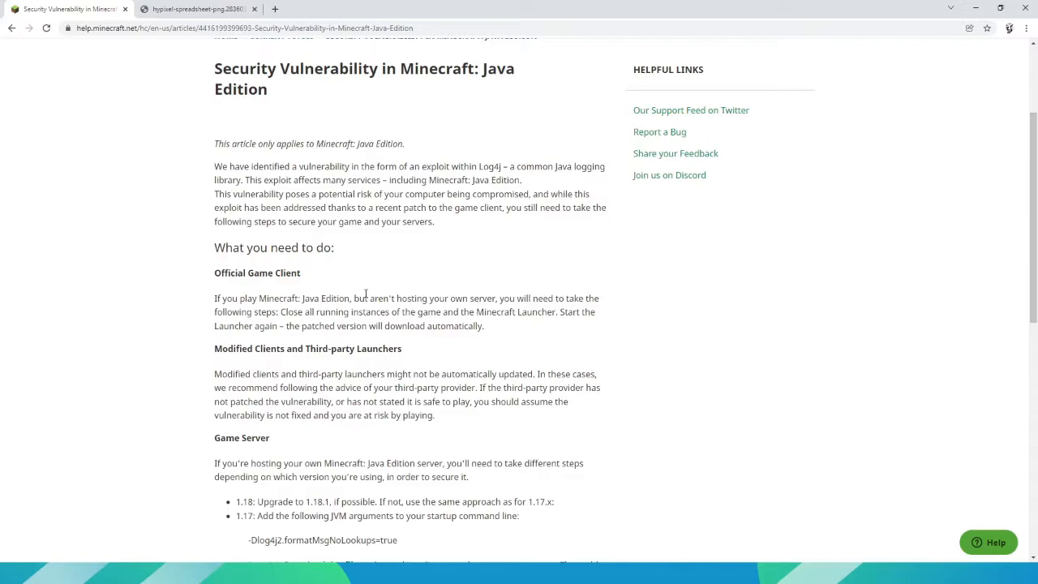
Step: Scroll the Log4j vulnerability article down to the Game Server JVM arguments per version
{"action": "scroll", "scroll_direction": "down", "scroll_amount": 3}
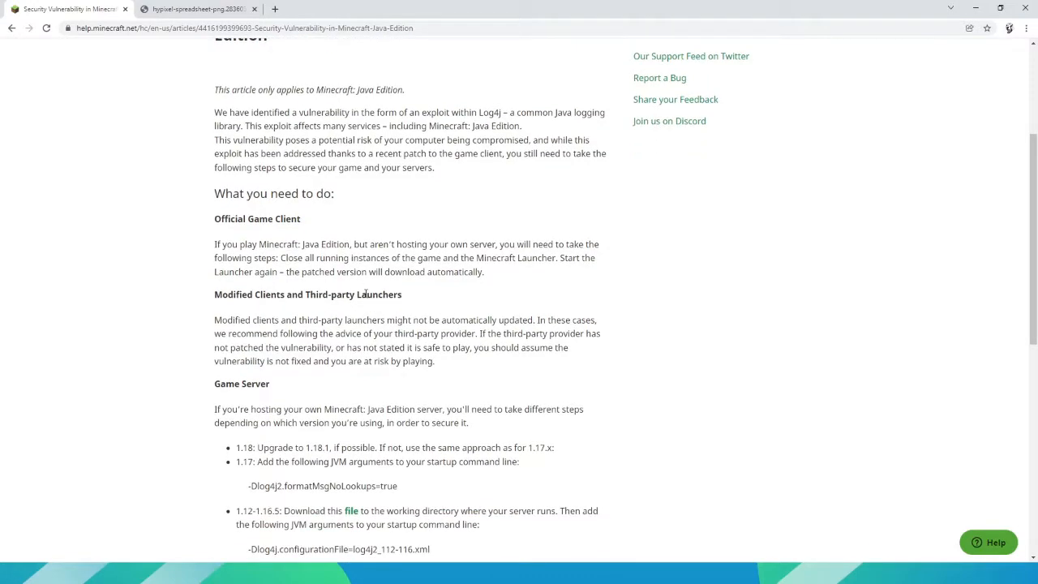
{"action": "mouse_move", "coordinate": [286, 253]}
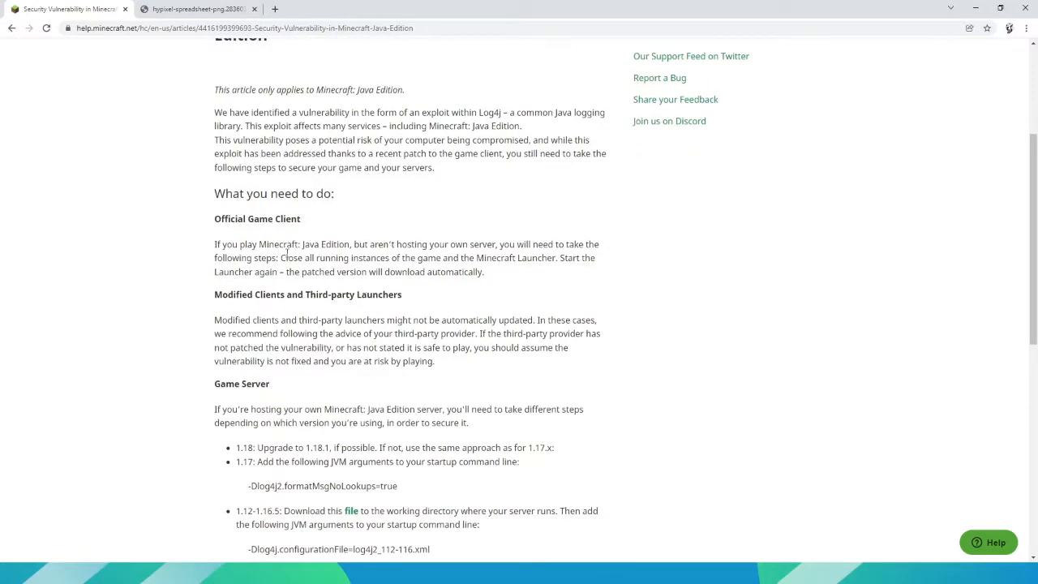
{"action": "mouse_move", "coordinate": [360, 334]}
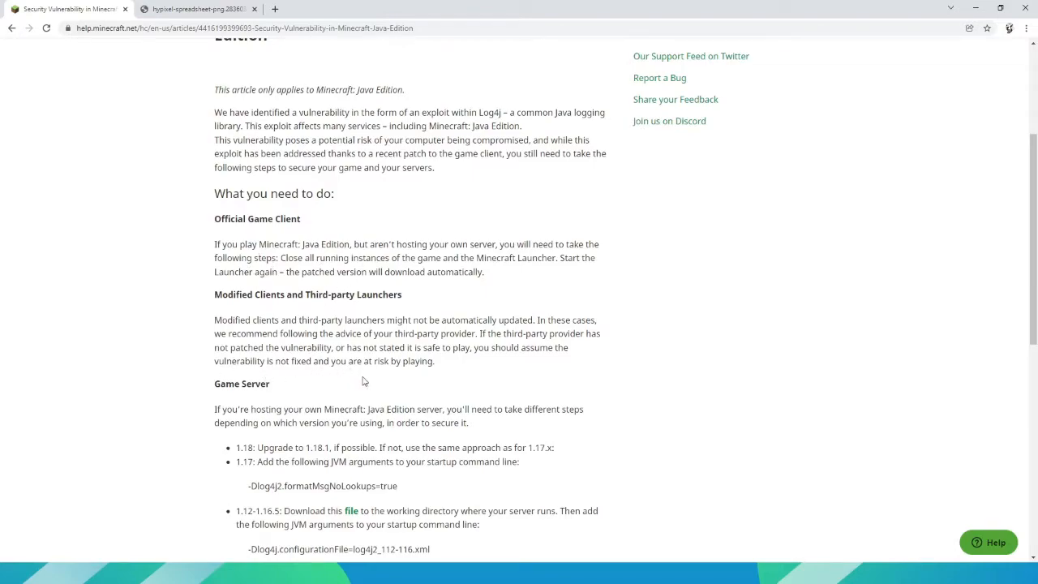
{"action": "scroll", "scroll_direction": "down", "scroll_amount": 3}
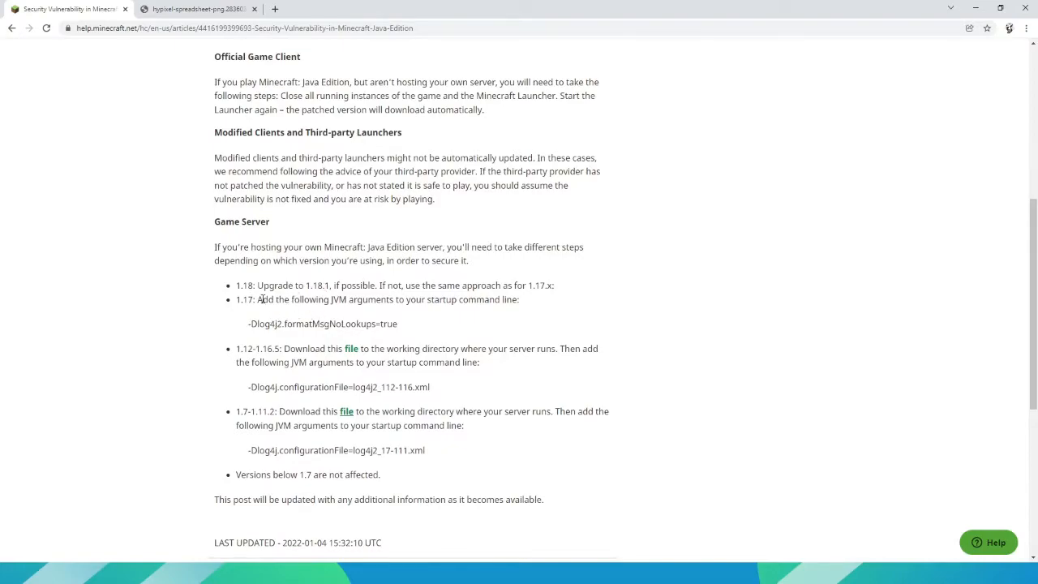
{"action": "mouse_move", "coordinate": [340, 292]}
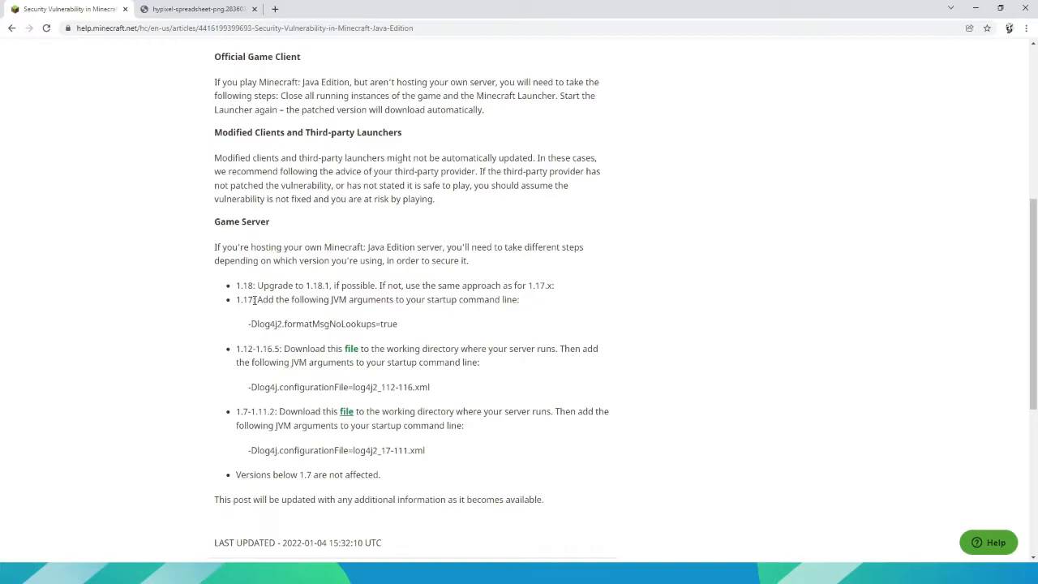
{"action": "scroll", "scroll_direction": "down", "scroll_amount": 3}
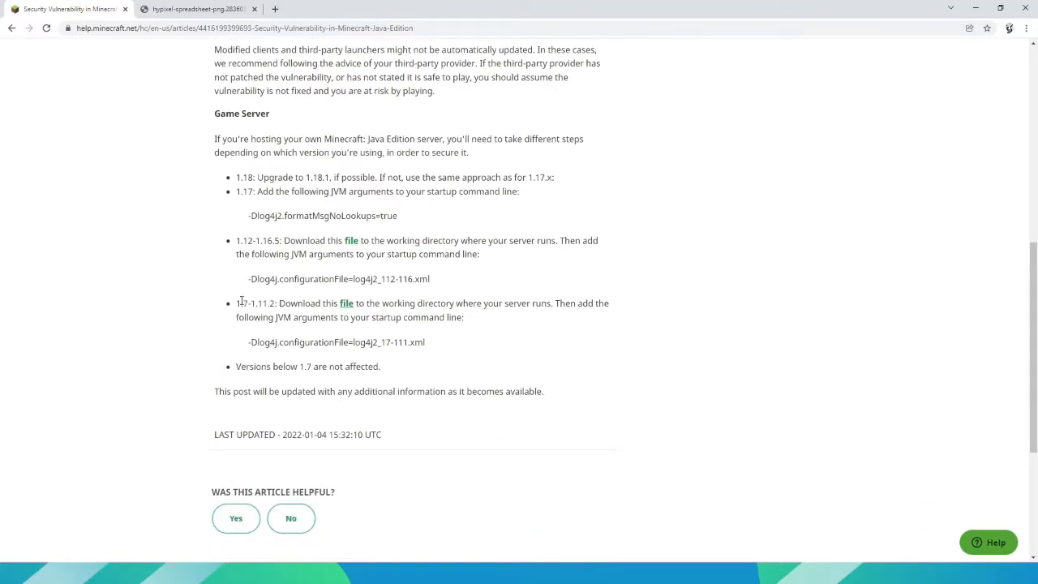
{"action": "mouse_move", "coordinate": [136, 281]}
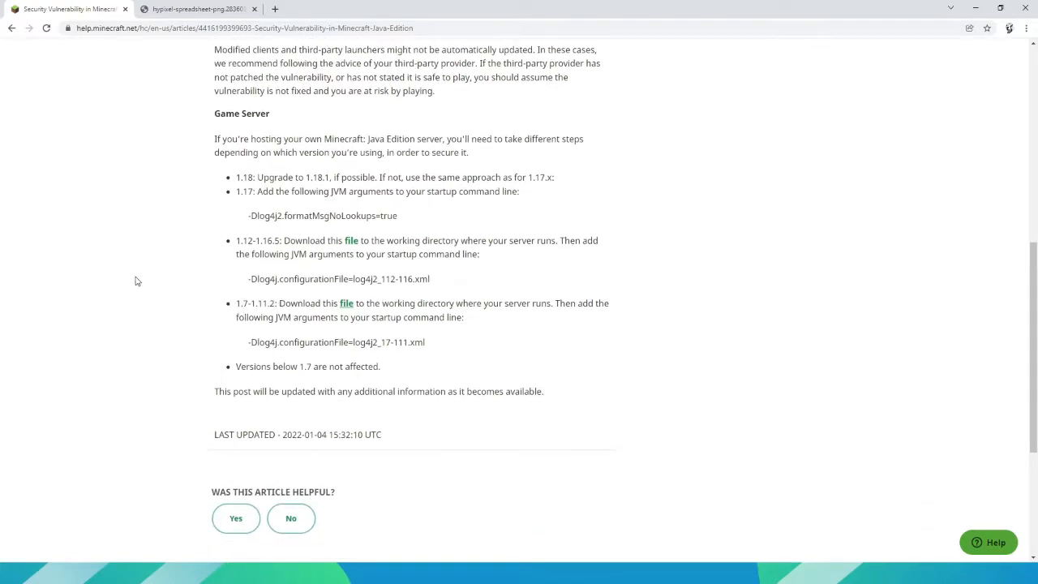
{"action": "mouse_move", "coordinate": [47, 263]}
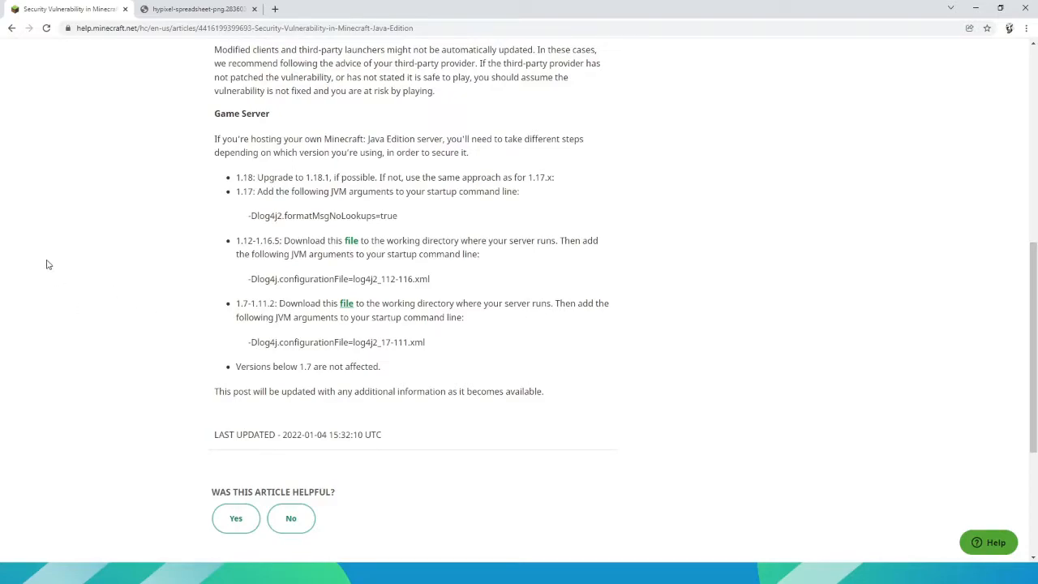
{"action": "mouse_move", "coordinate": [159, 219]}
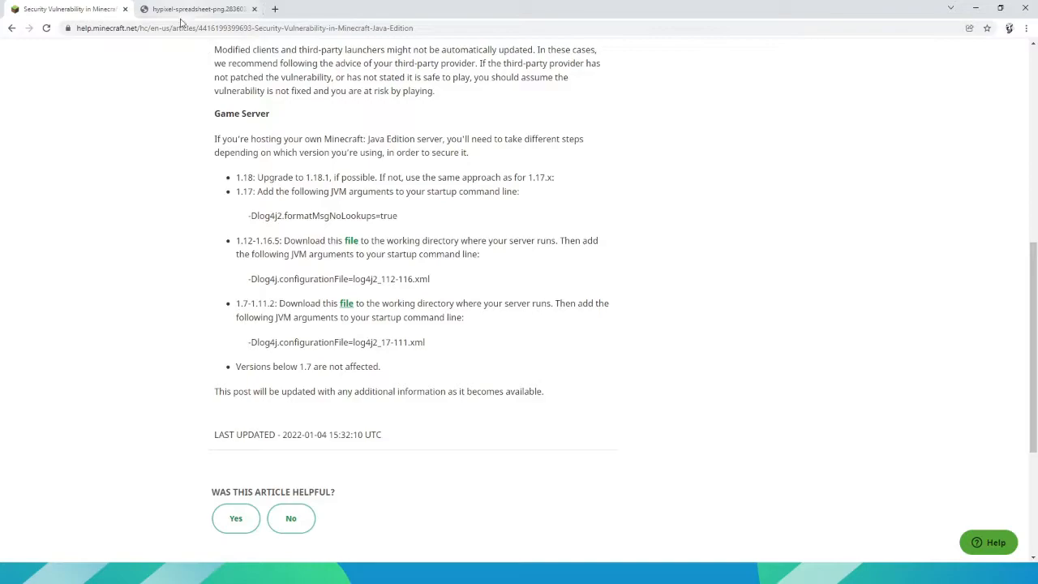
Step: Show the Hypixel spreadsheet image of client patch status by Minecraft version
{"action": "left_click", "coordinate": [198, 10]}
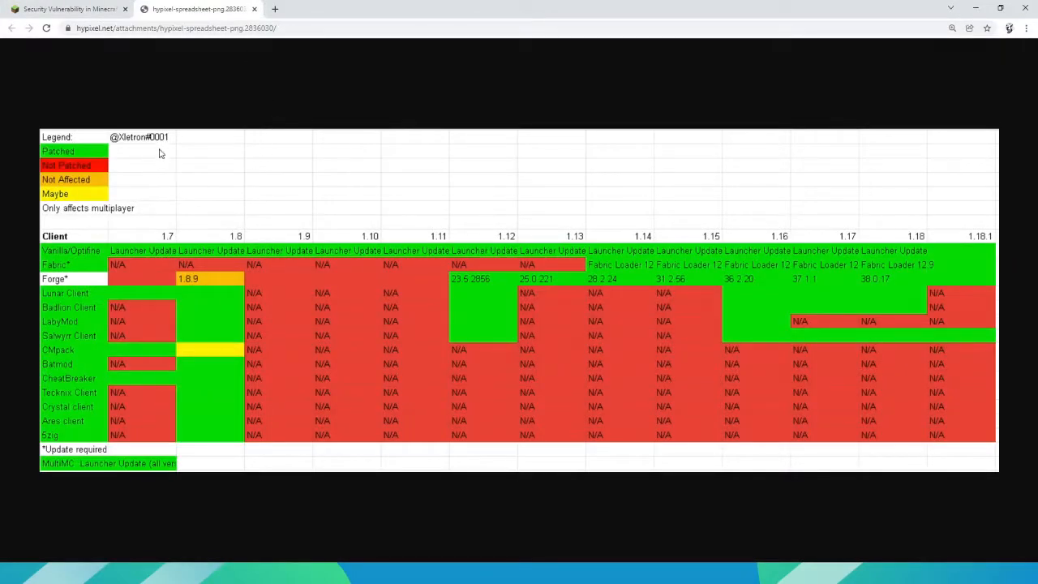
{"action": "mouse_move", "coordinate": [129, 199]}
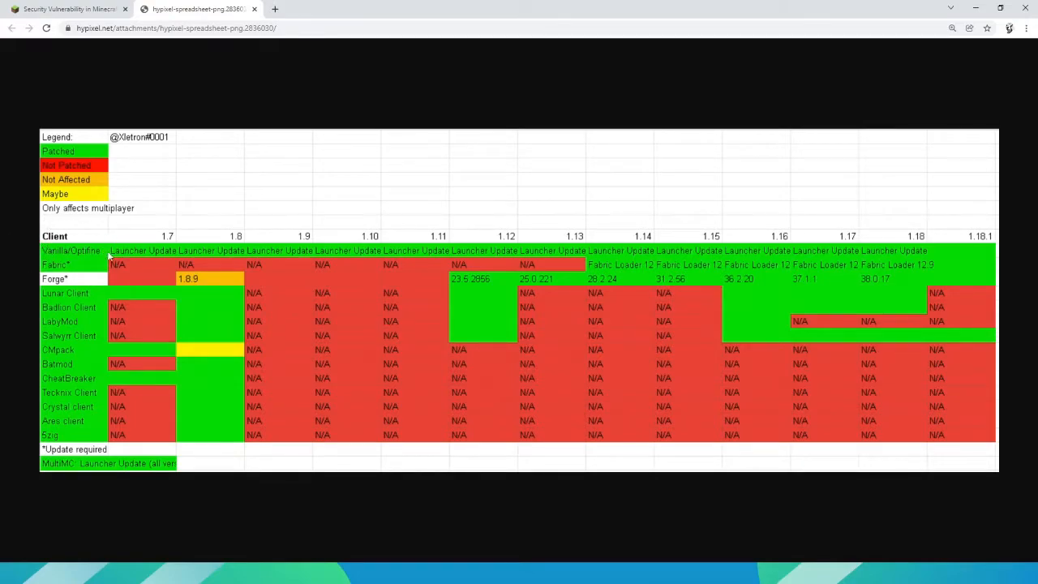
{"action": "mouse_move", "coordinate": [122, 237]}
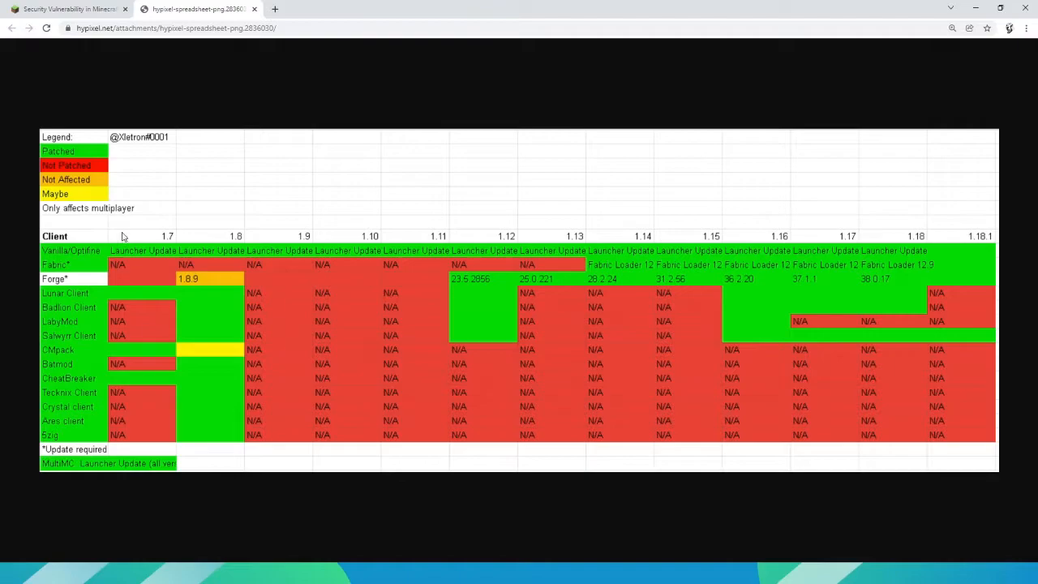
{"action": "mouse_move", "coordinate": [63, 274]}
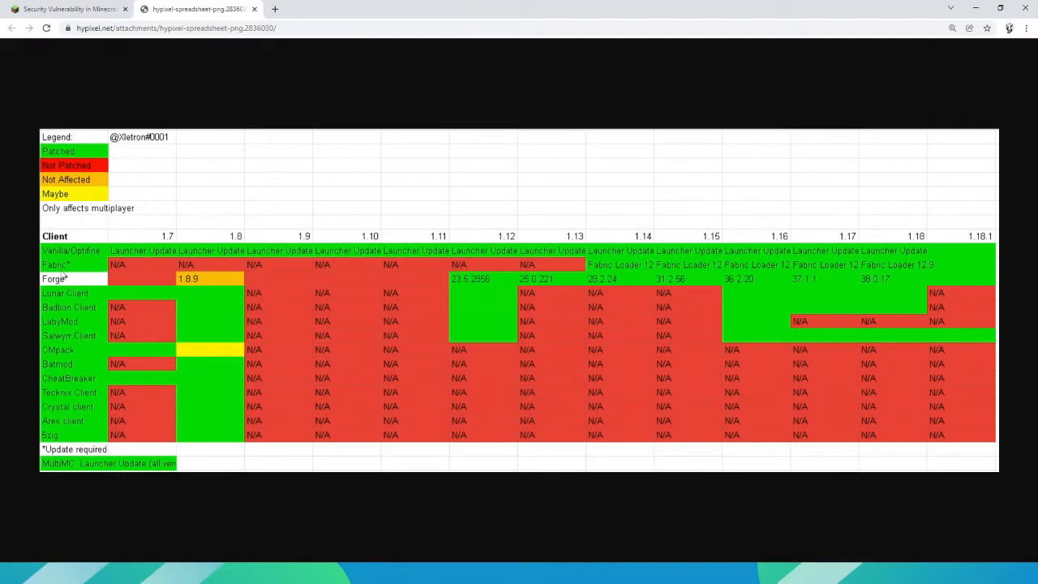
{"action": "mouse_move", "coordinate": [75, 231]}
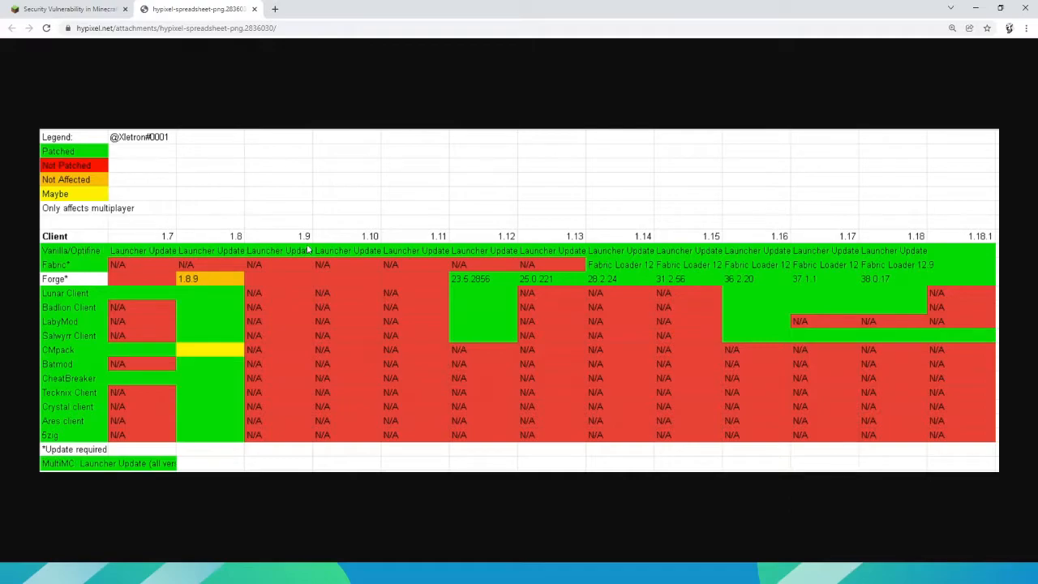
{"action": "mouse_move", "coordinate": [941, 241]}
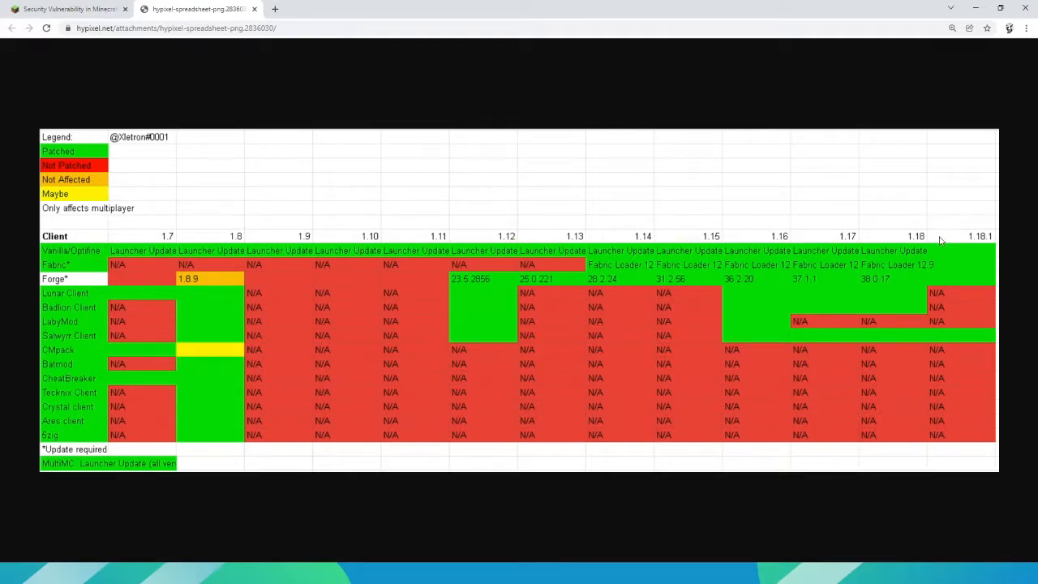
{"action": "mouse_move", "coordinate": [64, 284]}
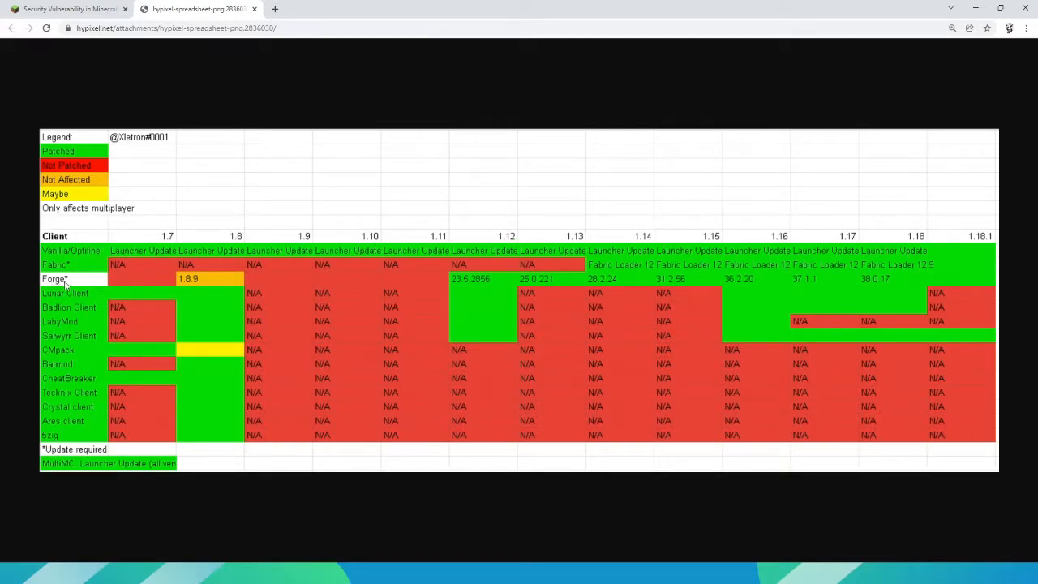
{"action": "mouse_move", "coordinate": [474, 286]}
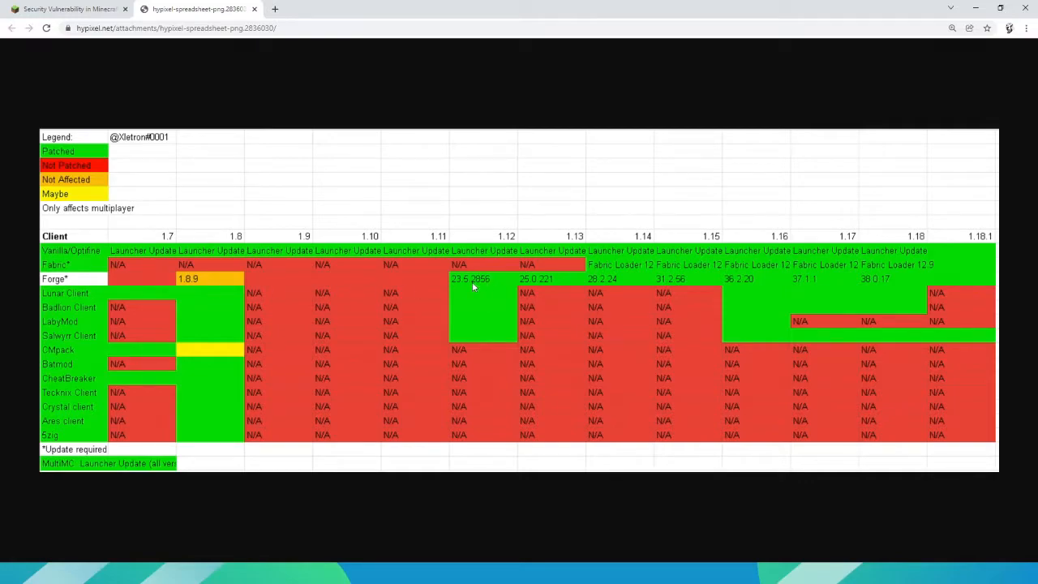
{"action": "mouse_move", "coordinate": [803, 279]}
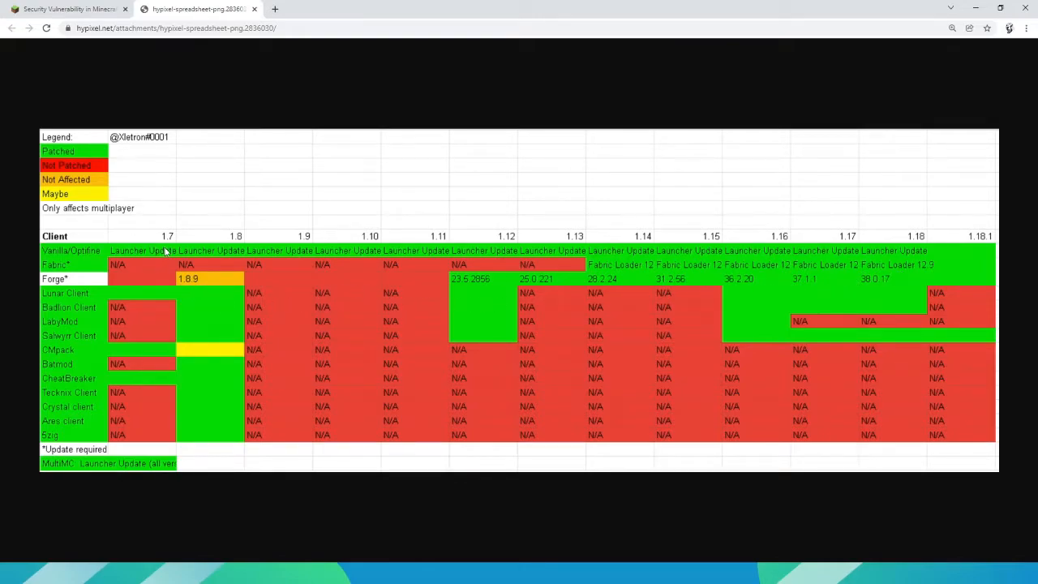
{"action": "mouse_move", "coordinate": [360, 263]}
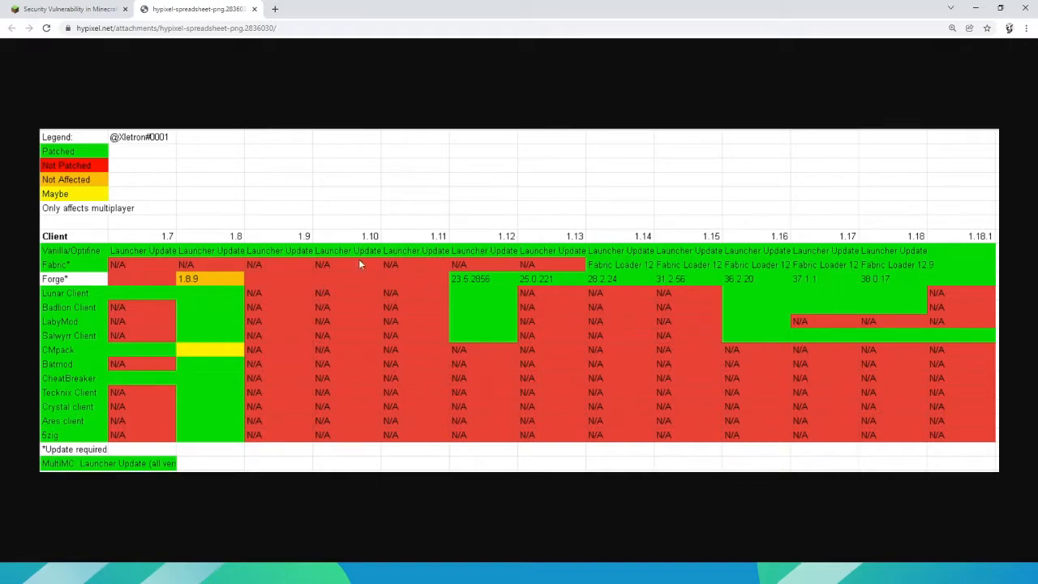
{"action": "mouse_move", "coordinate": [148, 227]}
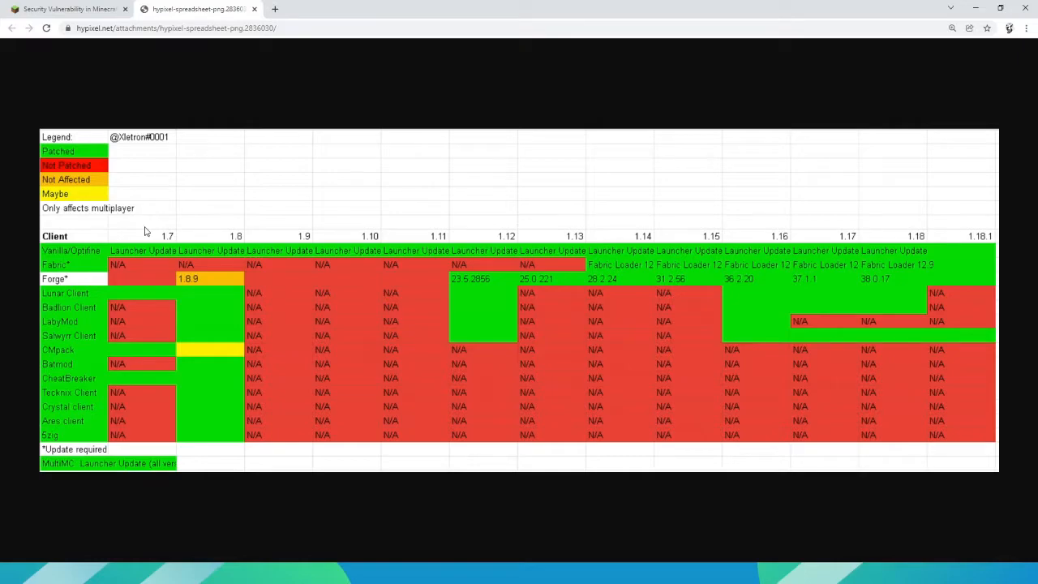
{"action": "mouse_move", "coordinate": [137, 274]}
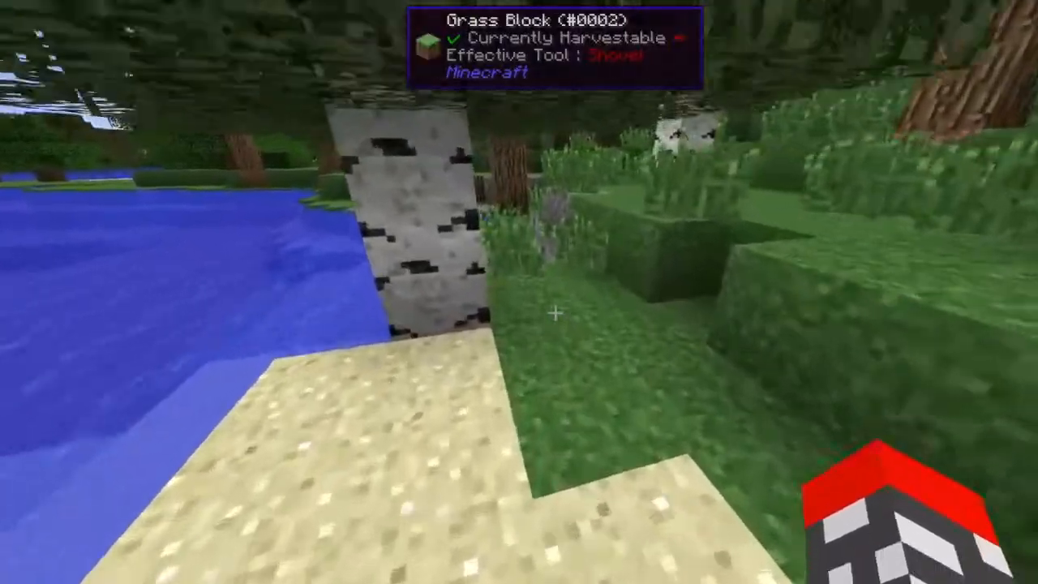
Step: Show the in-game inventory briefly and close it before quitting to the desktop
{"action": "key", "text": "e"}
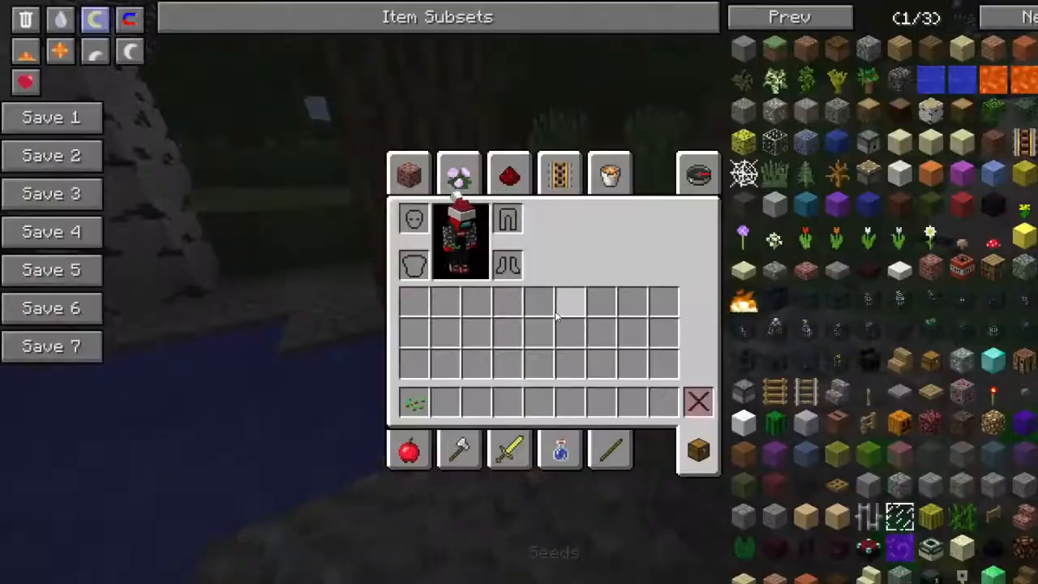
{"action": "key", "text": "Escape"}
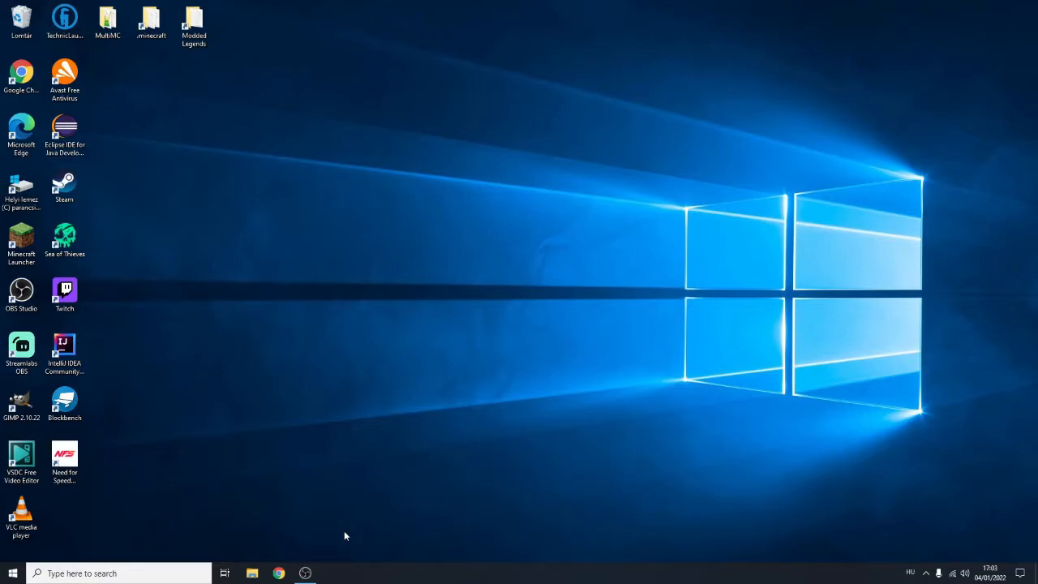
Step: Open the AppData Roaming folder via the Run dialog with %appdata%
{"action": "key", "text": "Win+r"}
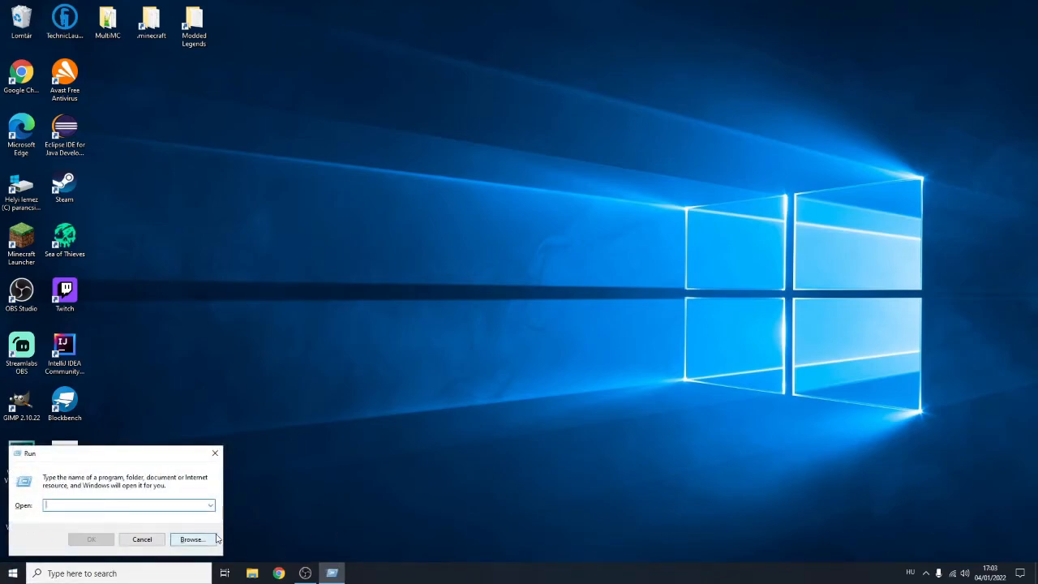
{"action": "type", "text": "%appdata%"}
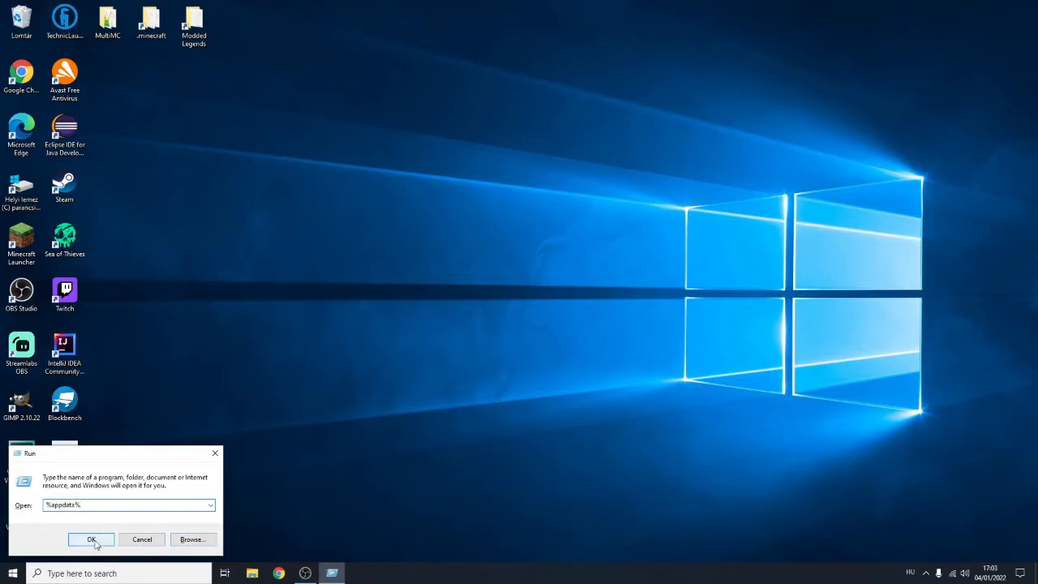
{"action": "left_click", "coordinate": [91, 538]}
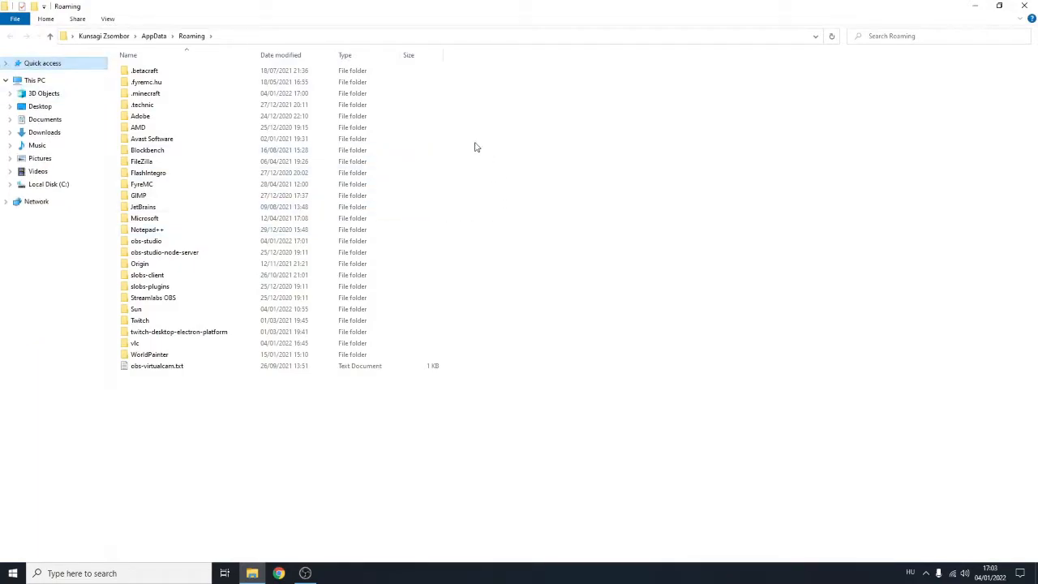
Step: Navigate into .minecraft's logs folder and reach the bottom of the archived log list
{"action": "left_click", "coordinate": [146, 92]}
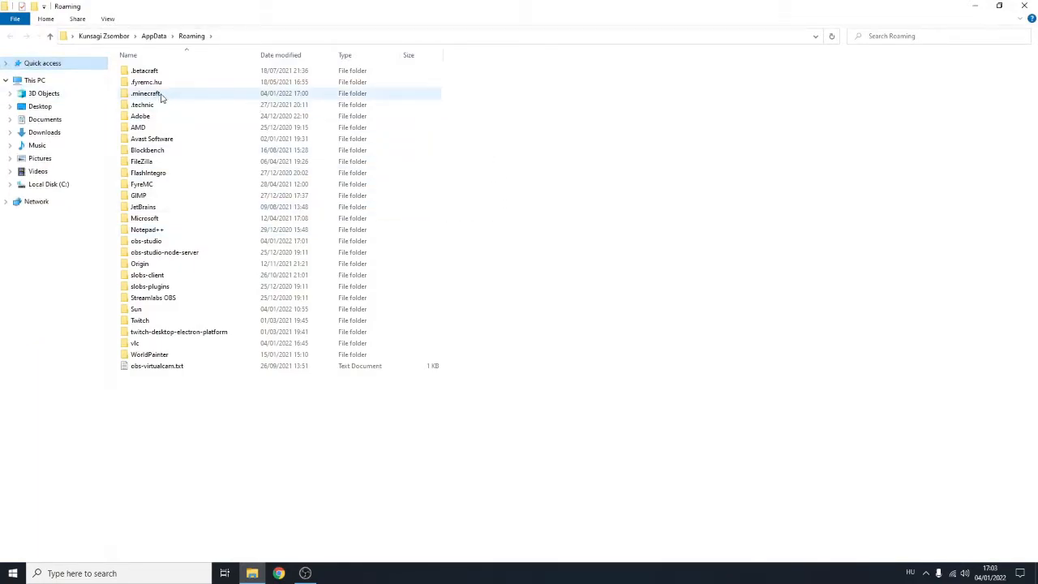
{"action": "double_click", "coordinate": [146, 92]}
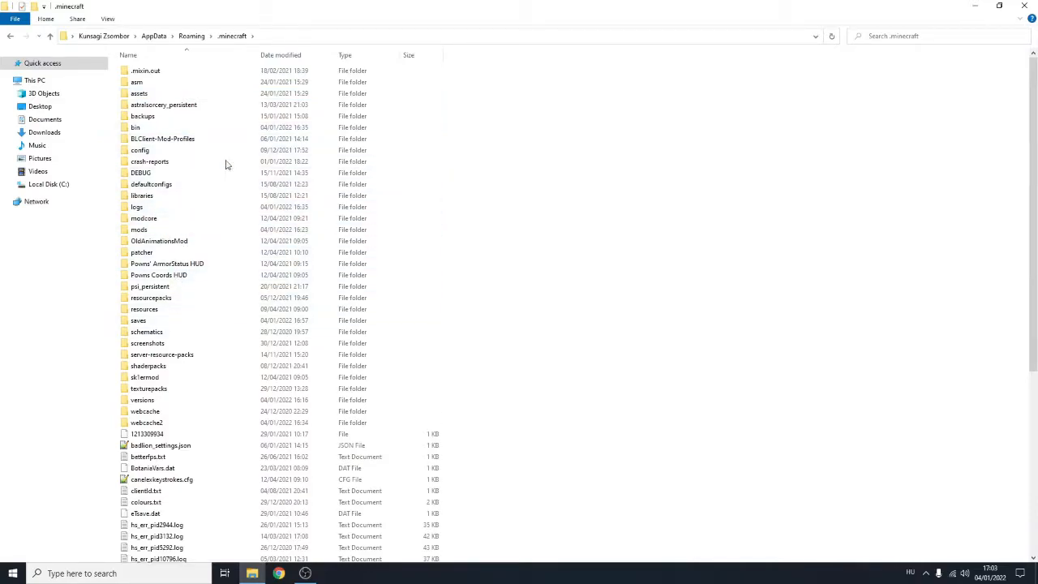
{"action": "left_click", "coordinate": [136, 208]}
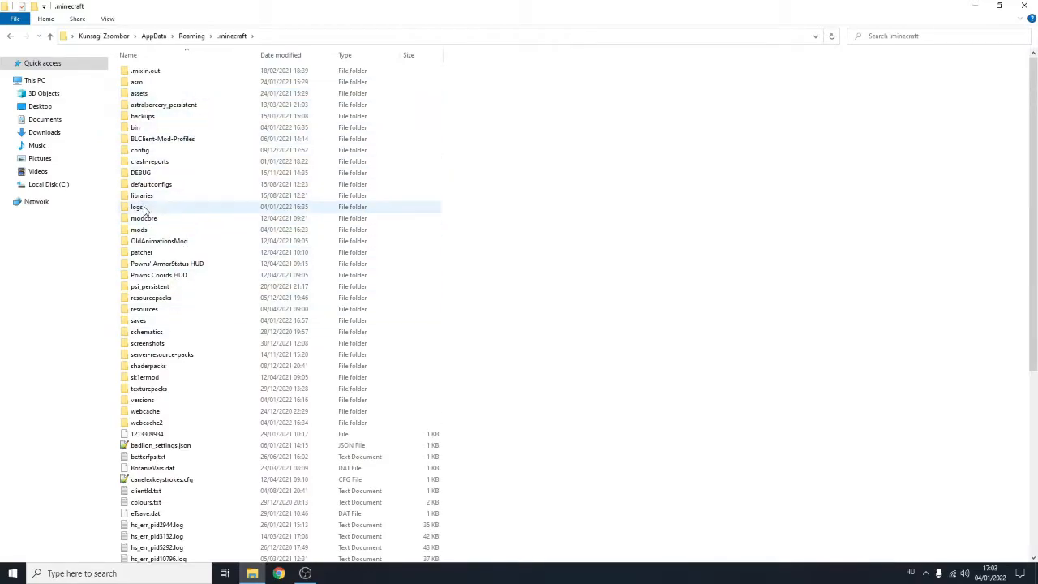
{"action": "double_click", "coordinate": [137, 207]}
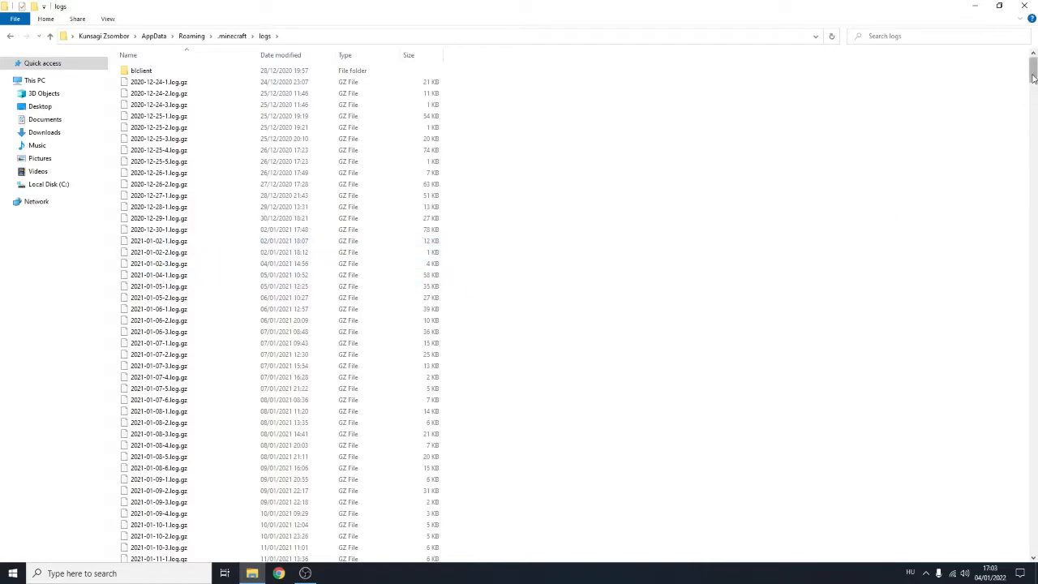
{"action": "scroll", "scroll_direction": "down", "scroll_amount": 3}
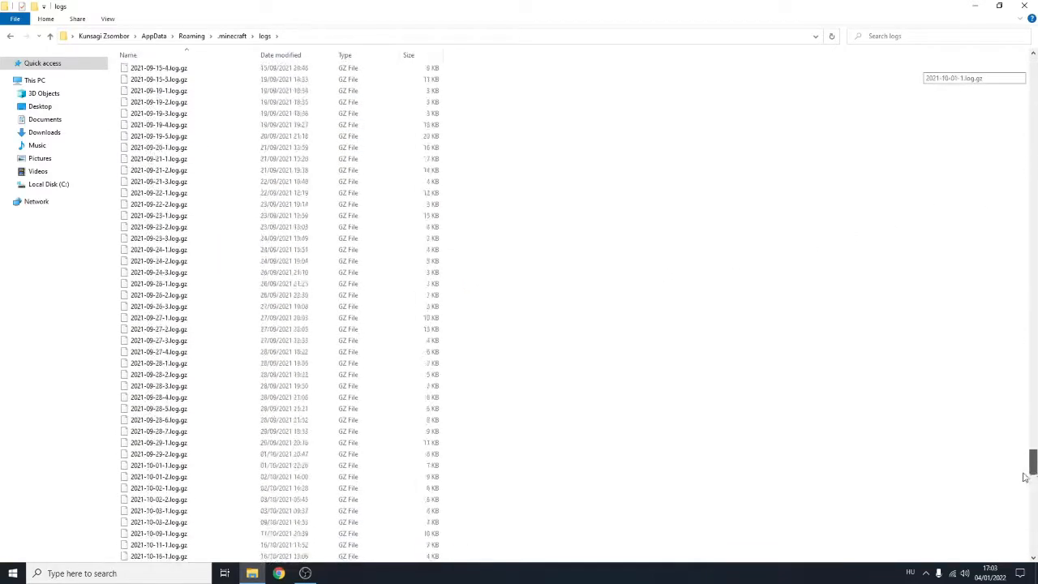
{"action": "scroll", "scroll_direction": "down", "scroll_amount": 3}
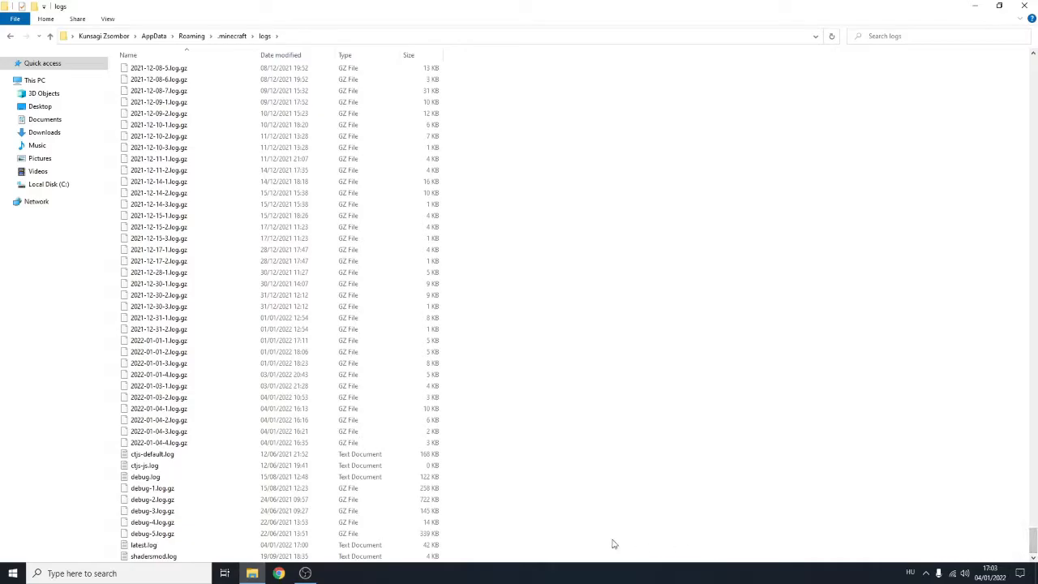
Step: Open latest.log maximized in Notepad and scroll to the LOG4J CHECK chat lines near the end
{"action": "double_click", "coordinate": [143, 545]}
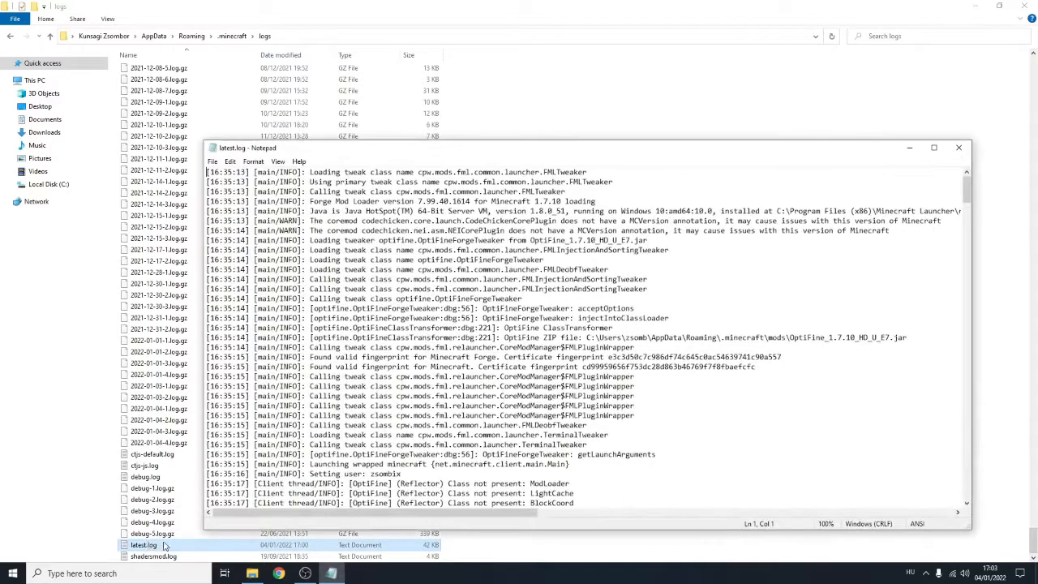
{"action": "left_click", "coordinate": [934, 147]}
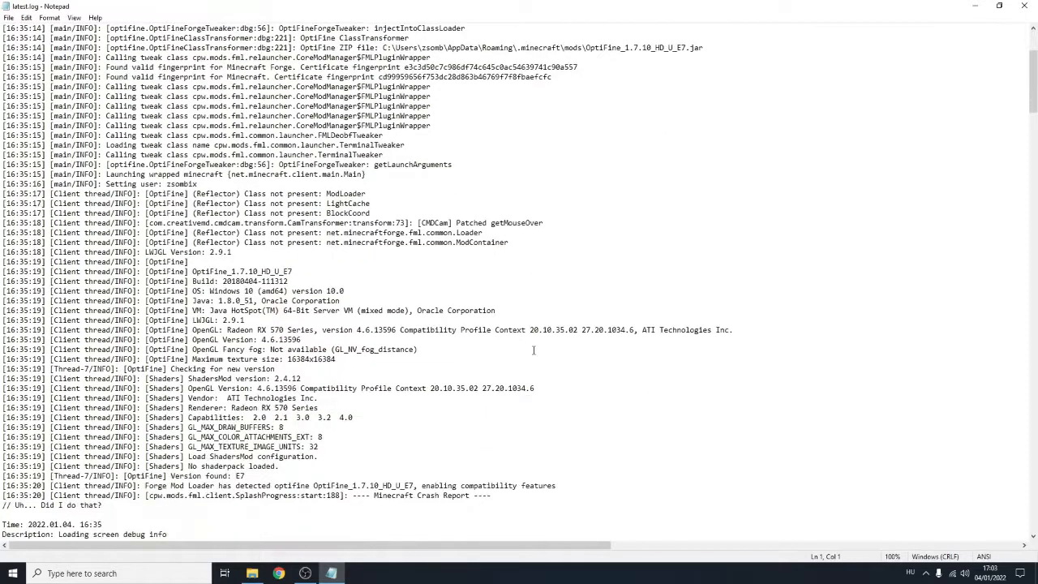
{"action": "scroll", "scroll_direction": "down", "scroll_amount": 3}
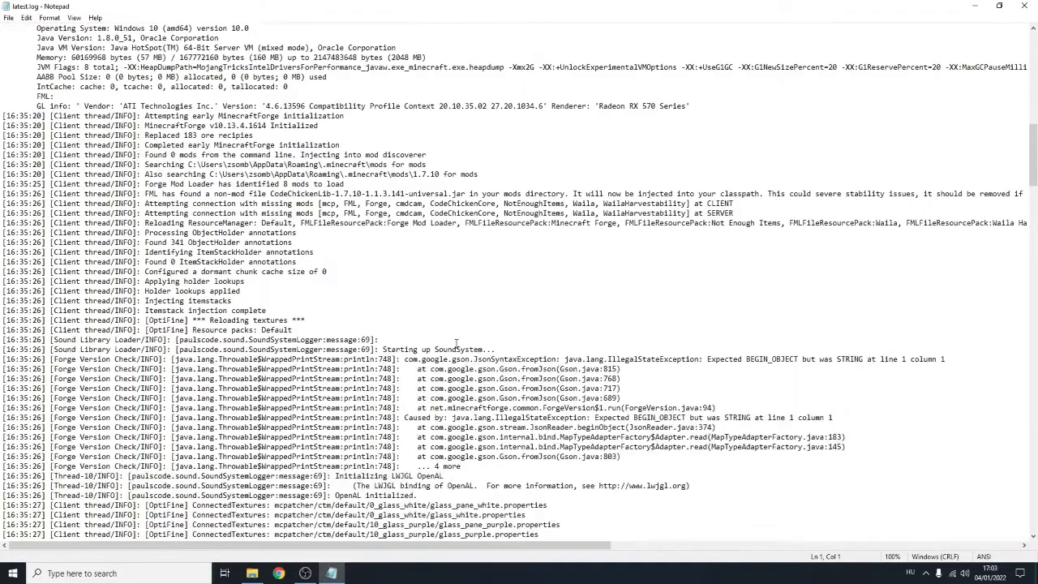
{"action": "scroll", "scroll_direction": "down", "scroll_amount": 3}
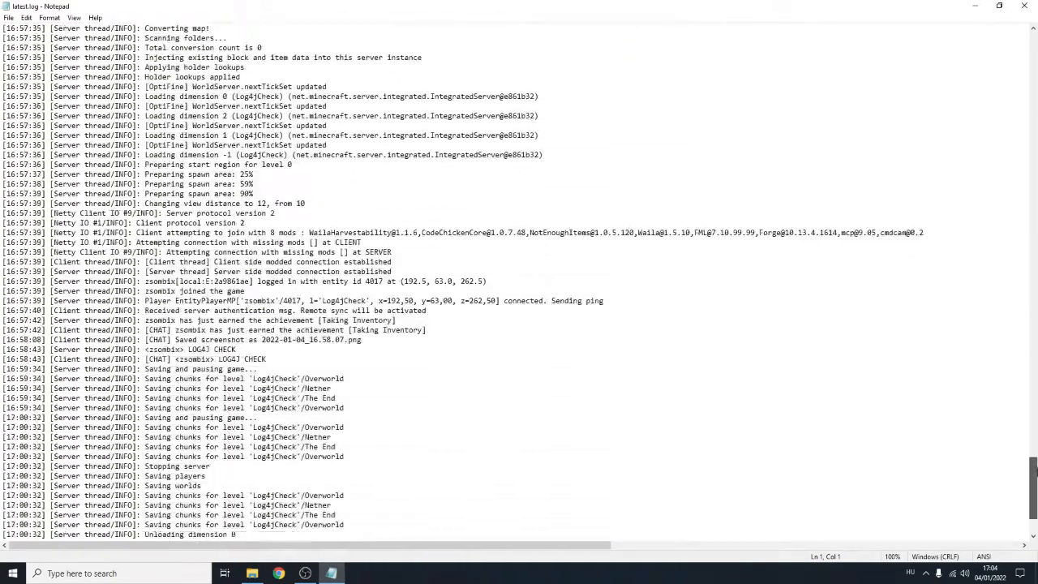
{"action": "scroll", "scroll_direction": "down", "scroll_amount": 3}
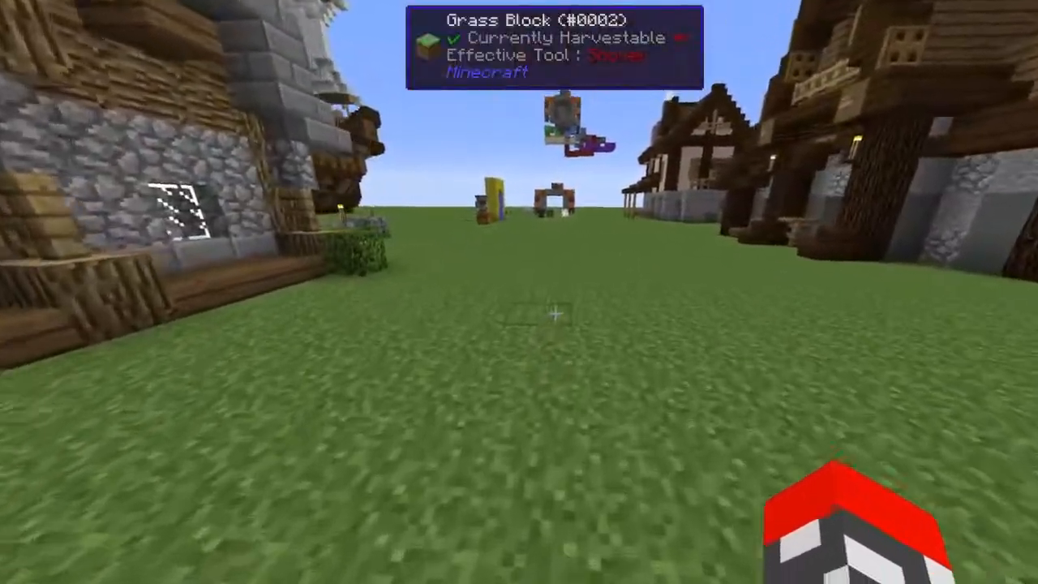
{"action": "key", "text": "F3"}
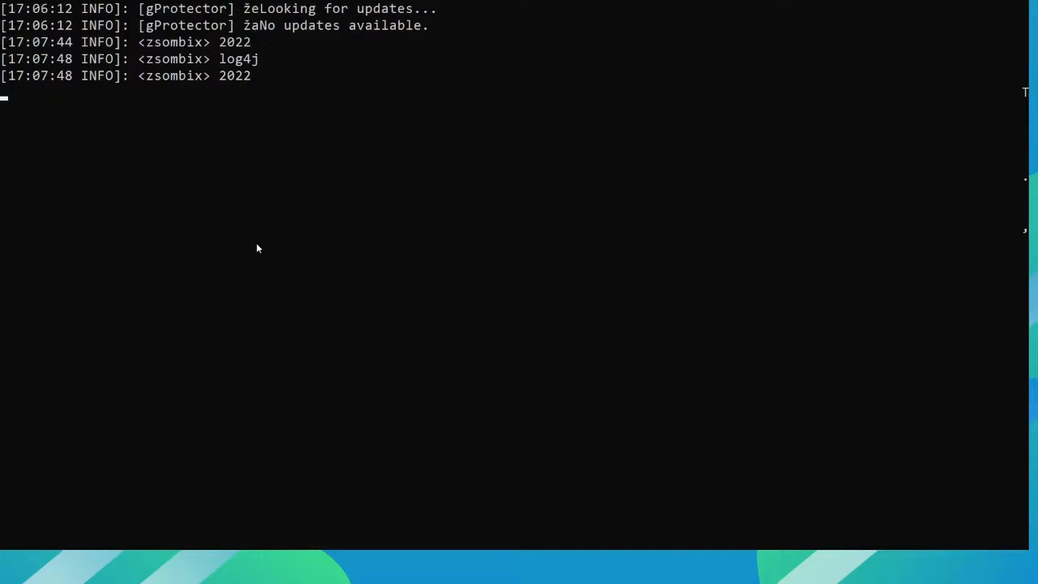
{"action": "mouse_move", "coordinate": [307, 110]}
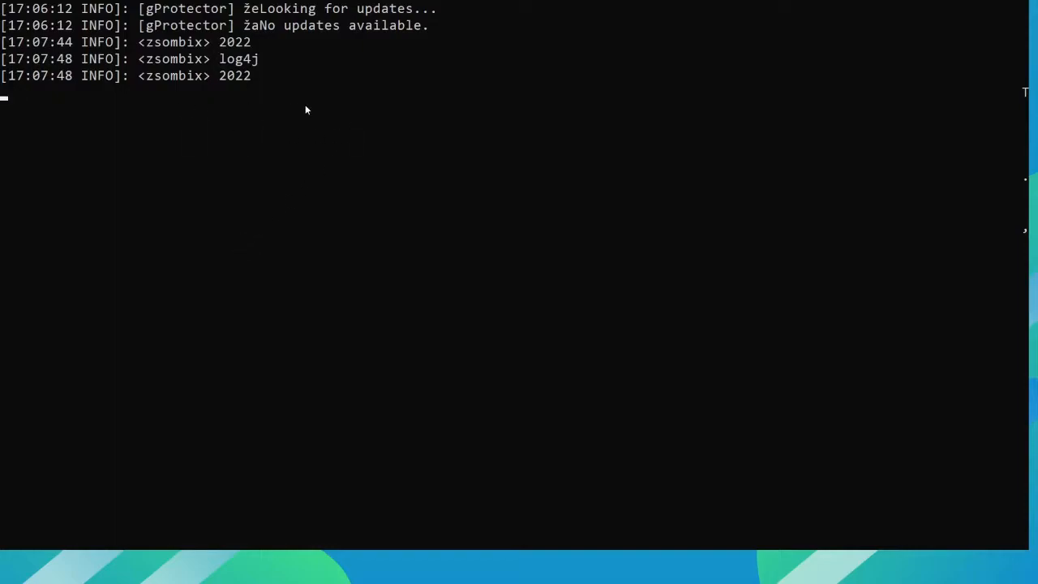
{"action": "double_click", "coordinate": [234, 42]}
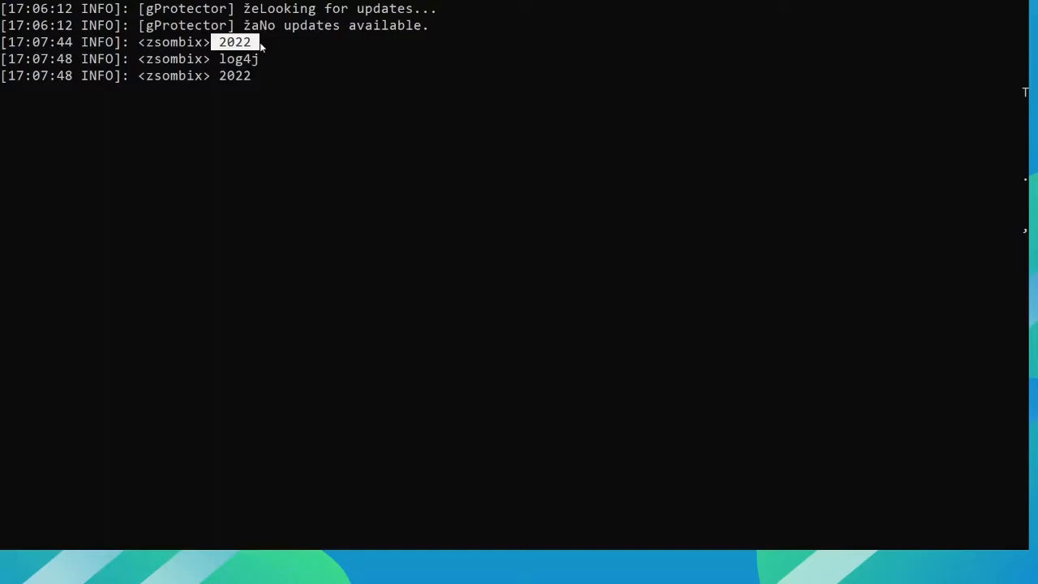
{"action": "mouse_move", "coordinate": [253, 58]}
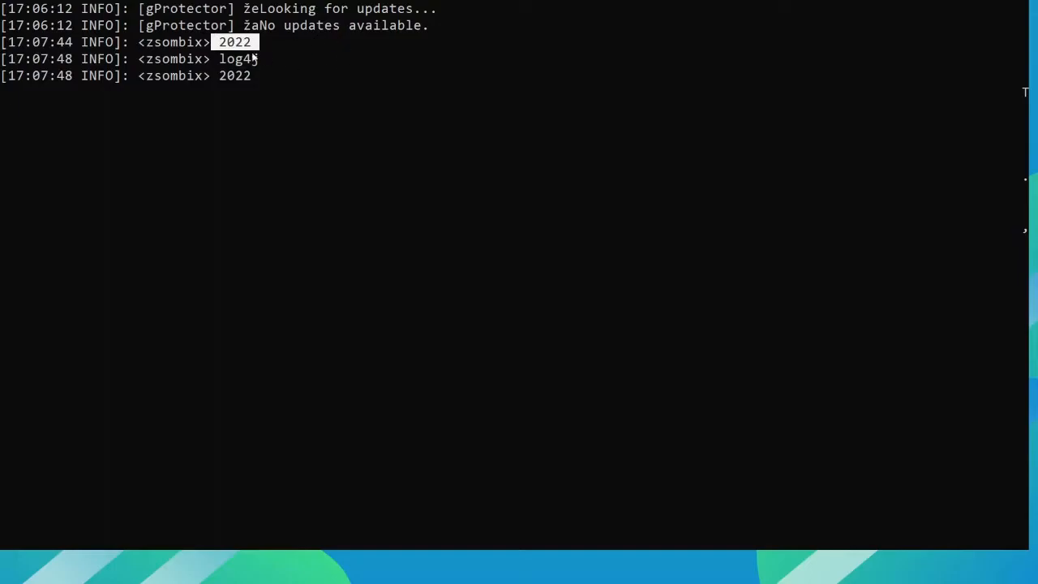
{"action": "mouse_move", "coordinate": [286, 62]}
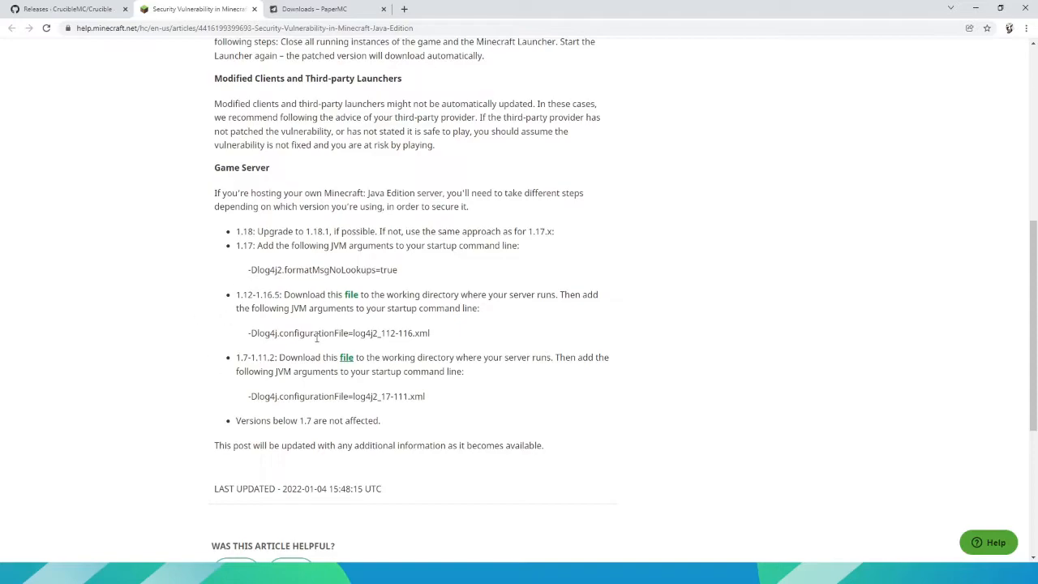
{"action": "mouse_move", "coordinate": [397, 275]}
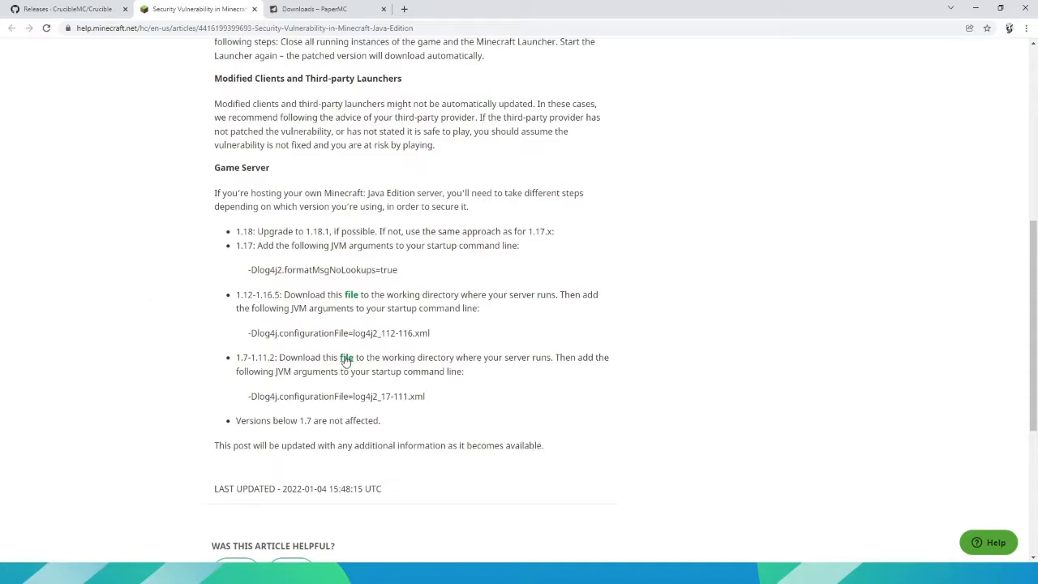
{"action": "mouse_move", "coordinate": [344, 362]}
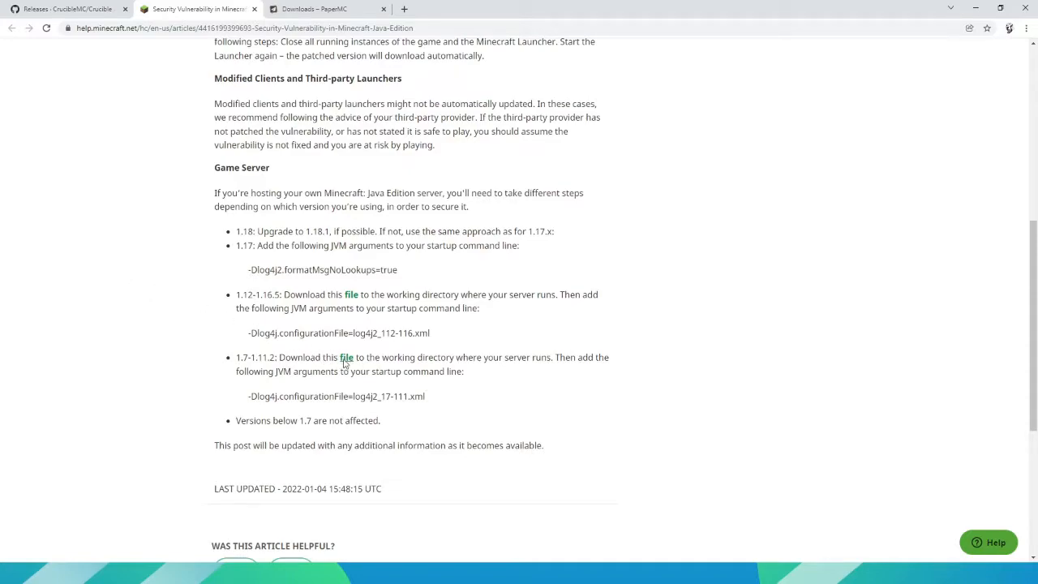
{"action": "mouse_move", "coordinate": [396, 416]}
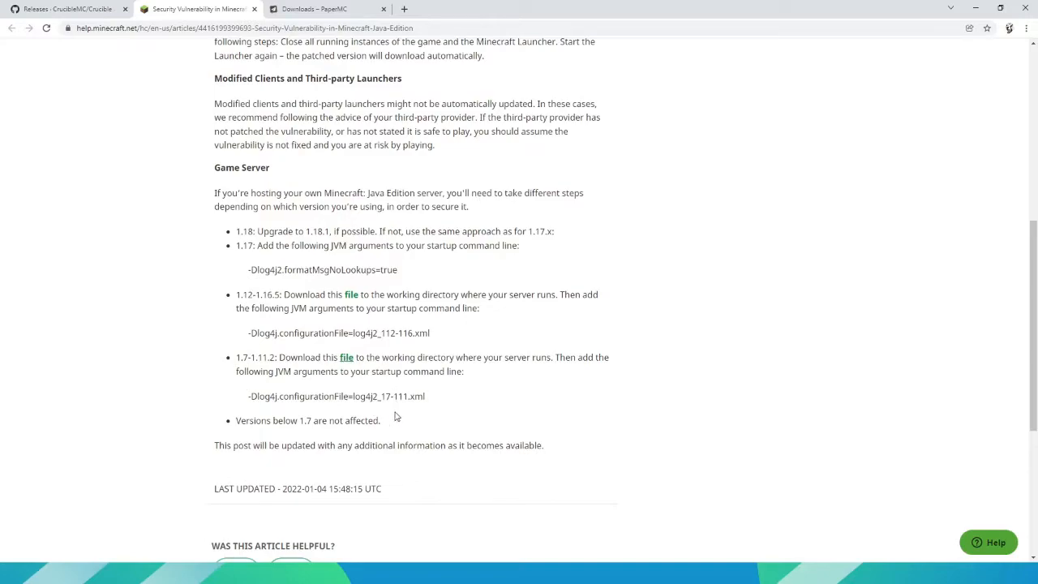
{"action": "mouse_move", "coordinate": [435, 383]}
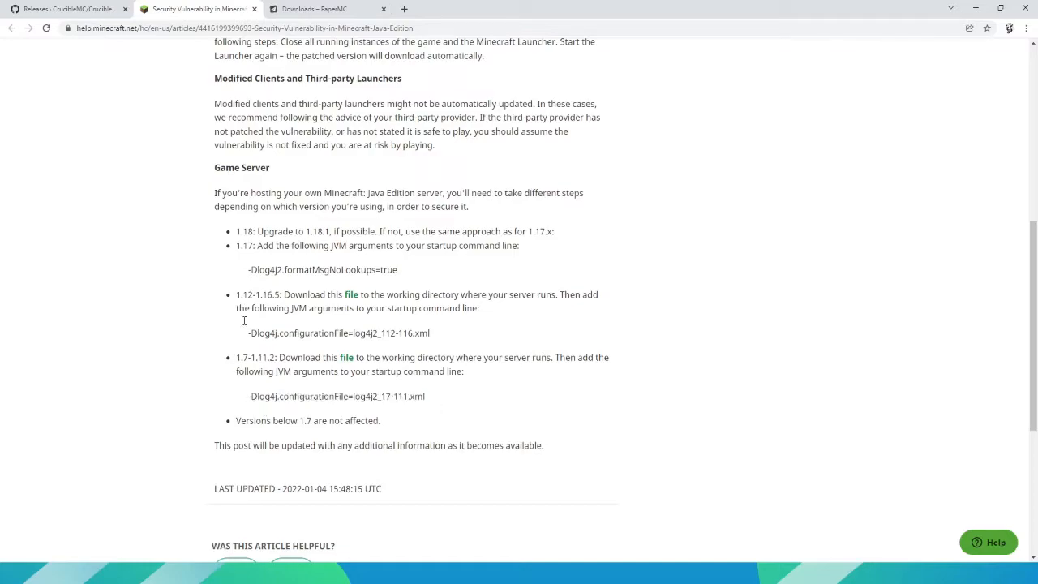
{"action": "mouse_move", "coordinate": [324, 182]}
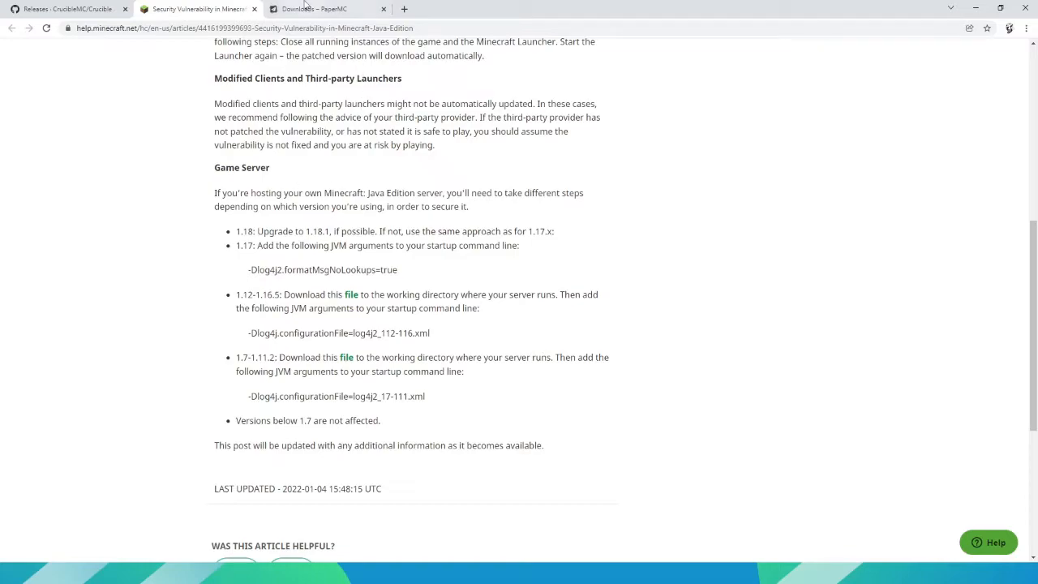
{"action": "left_click", "coordinate": [325, 10]}
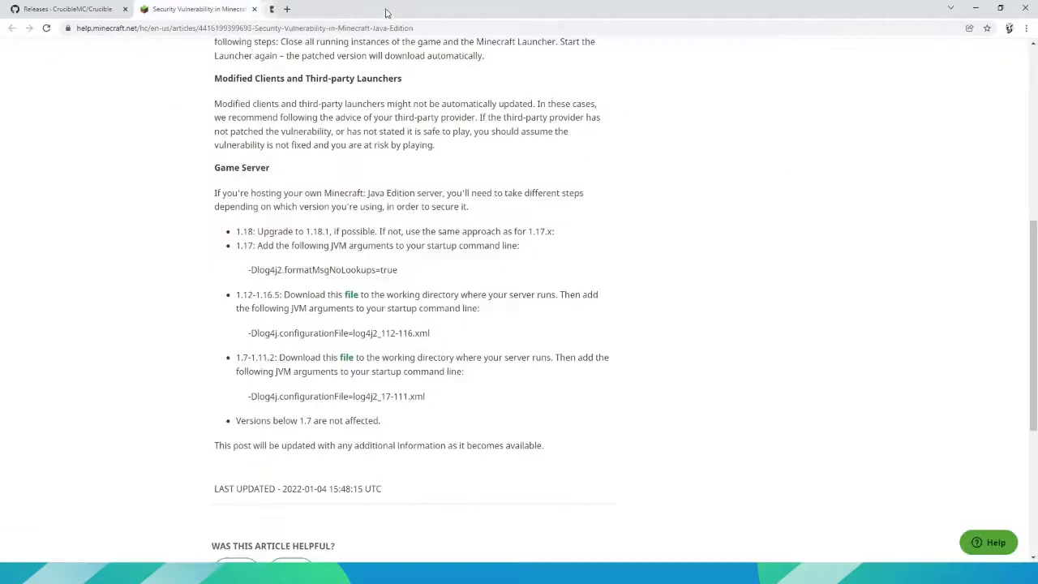
{"action": "mouse_move", "coordinate": [523, 172]}
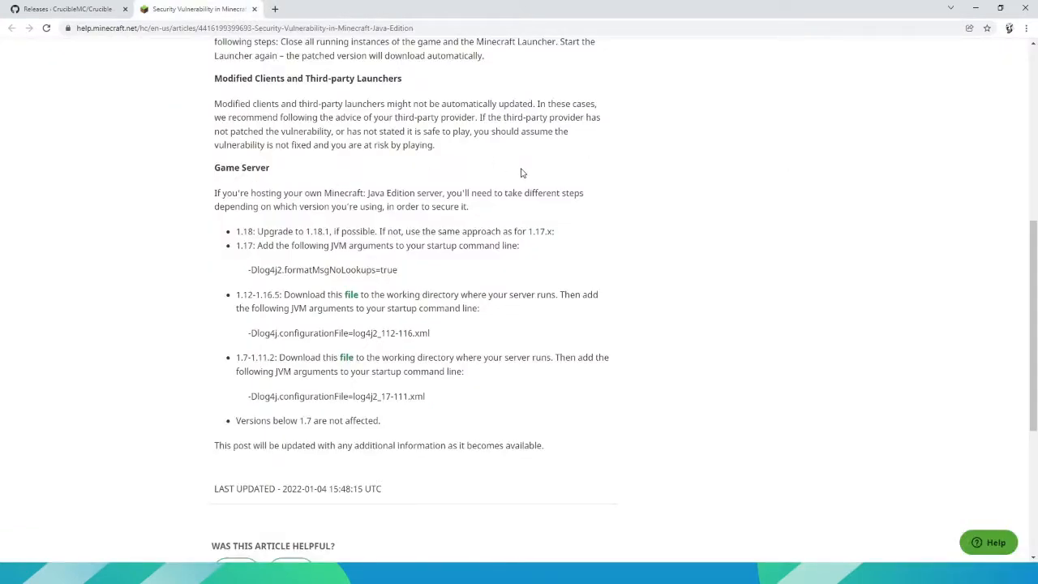